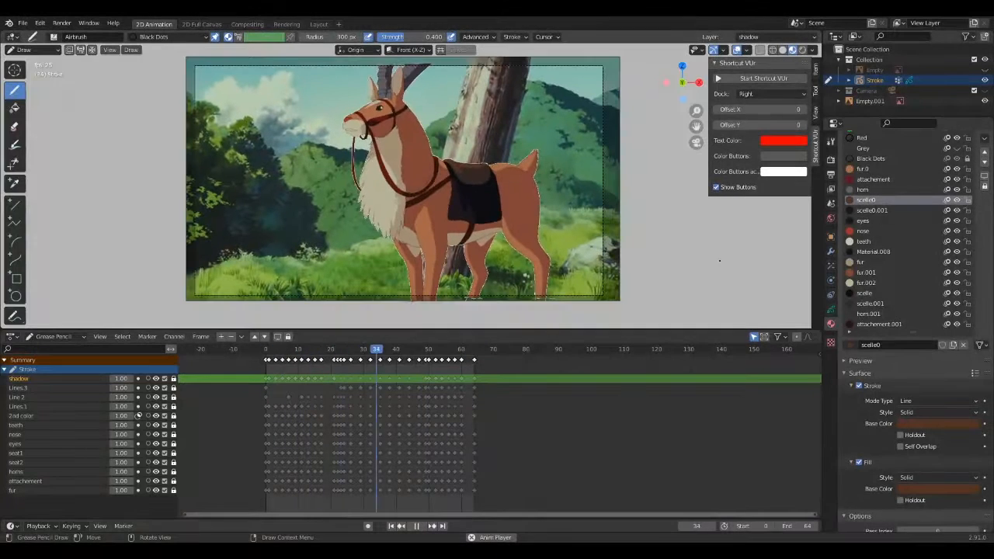
- Start a new 2D Animation file from the splash screen with an empty Grease Pencil canvas
{"action": "left_click", "coordinate": [310, 348]}
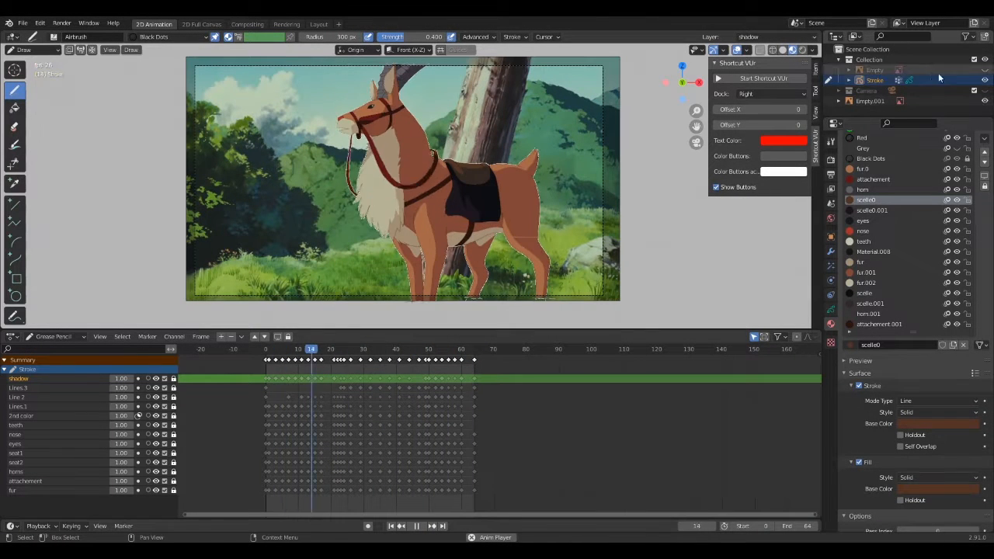
{"action": "left_click", "coordinate": [457, 347]}
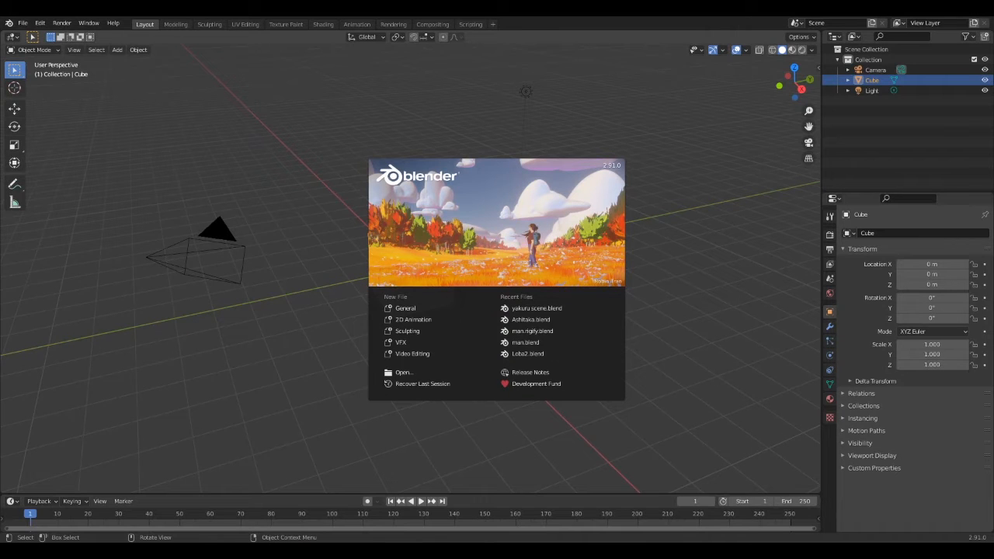
{"action": "mouse_move", "coordinate": [413, 320]}
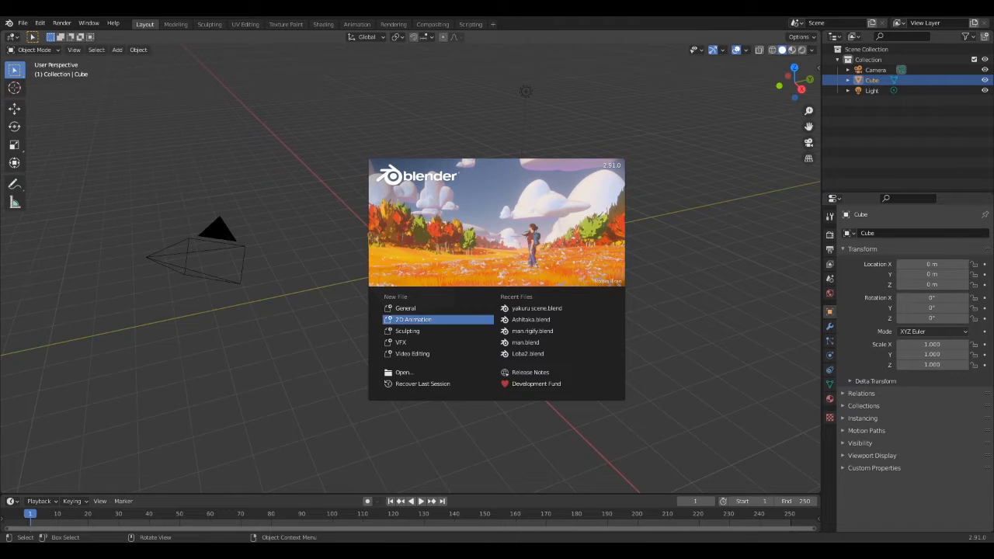
{"action": "mouse_move", "coordinate": [435, 321]}
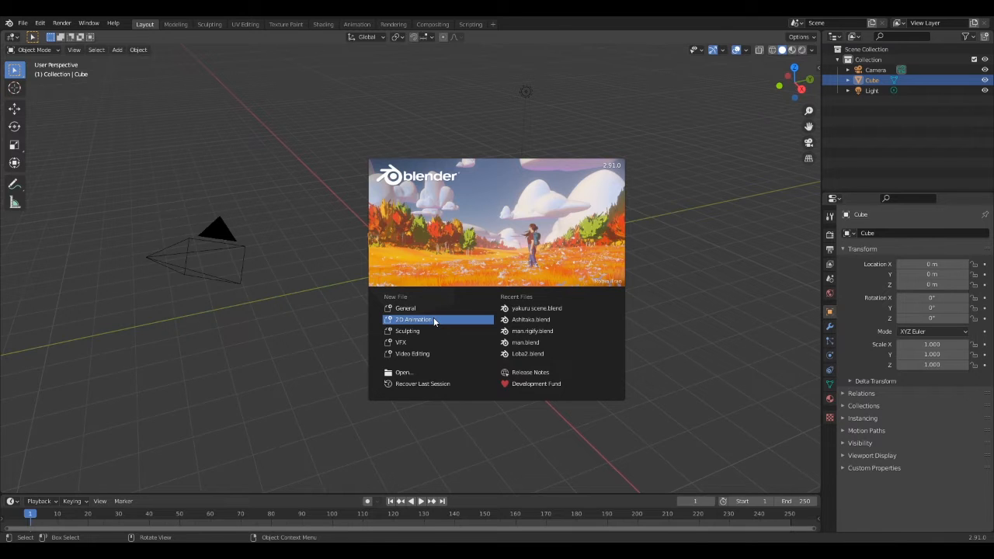
{"action": "left_click", "coordinate": [413, 320]}
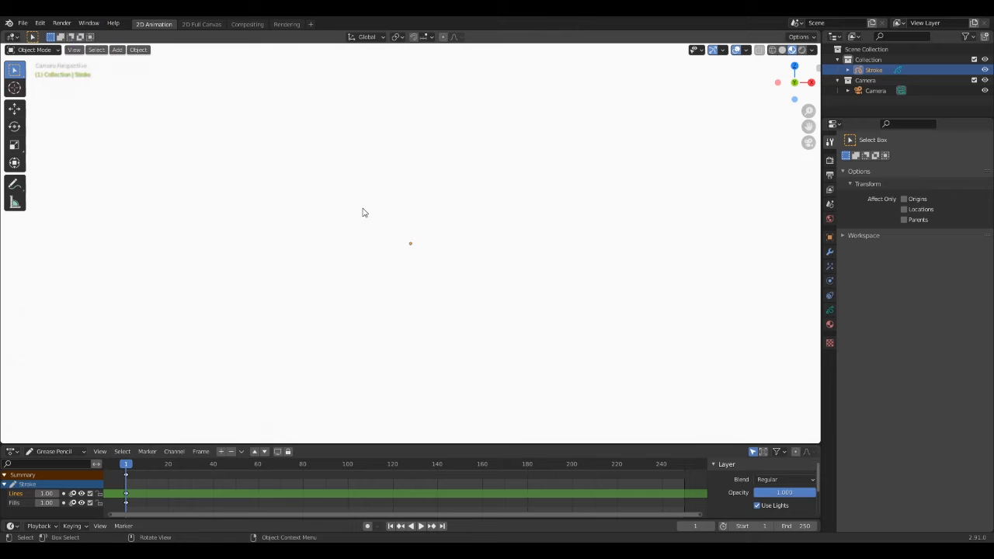
- Add the elk movie still as a reference image behind the canvas via Image > Reference
{"action": "left_click", "coordinate": [117, 50]}
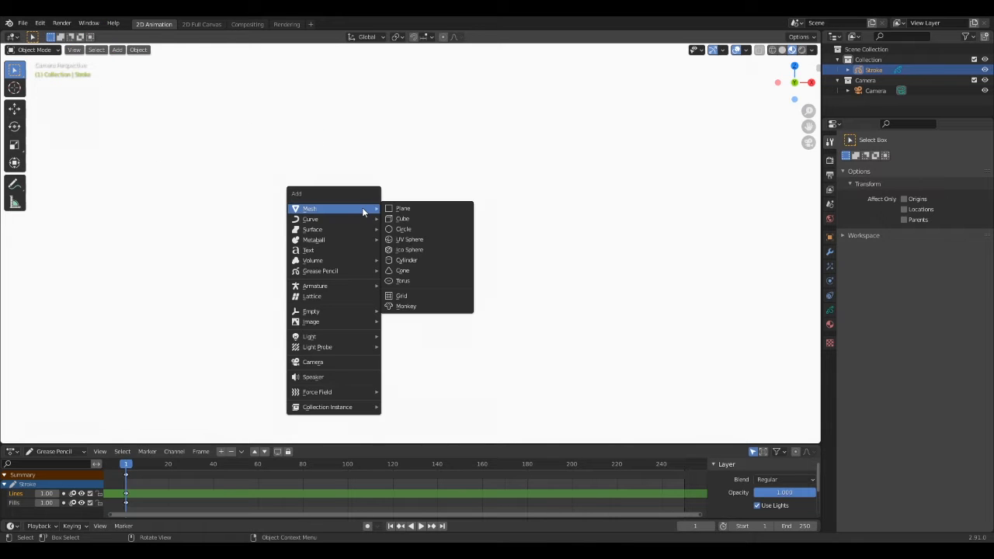
{"action": "mouse_move", "coordinate": [314, 286]}
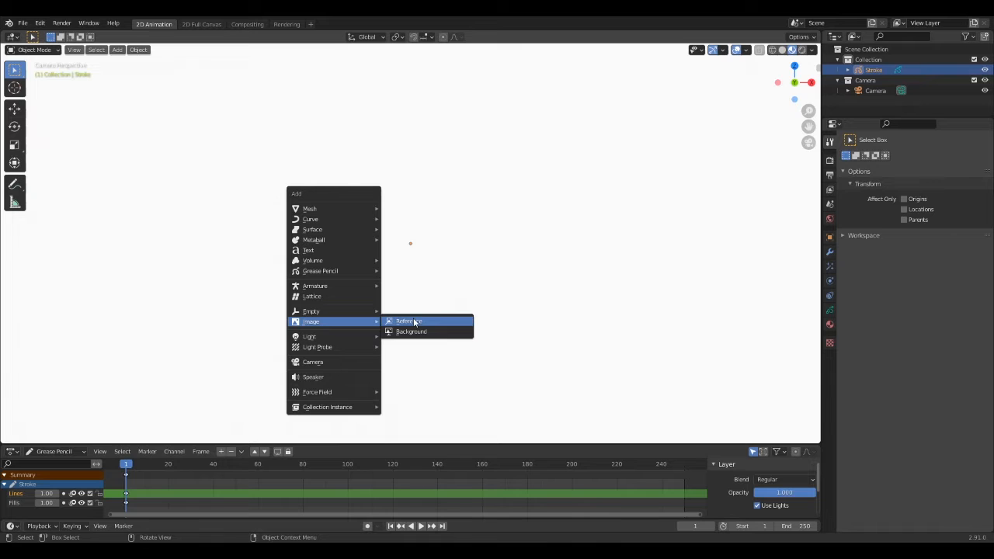
{"action": "left_click", "coordinate": [410, 321]}
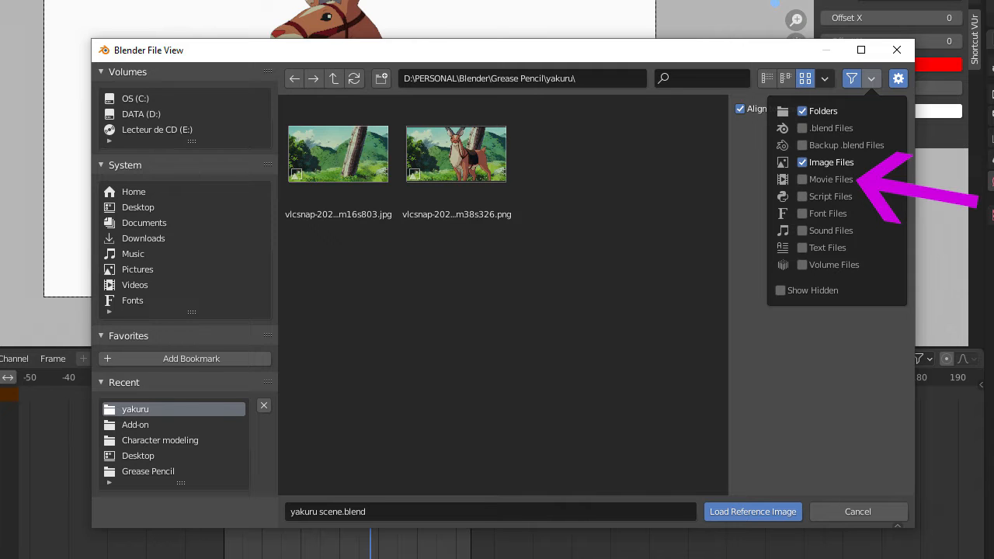
{"action": "left_click", "coordinate": [752, 511]}
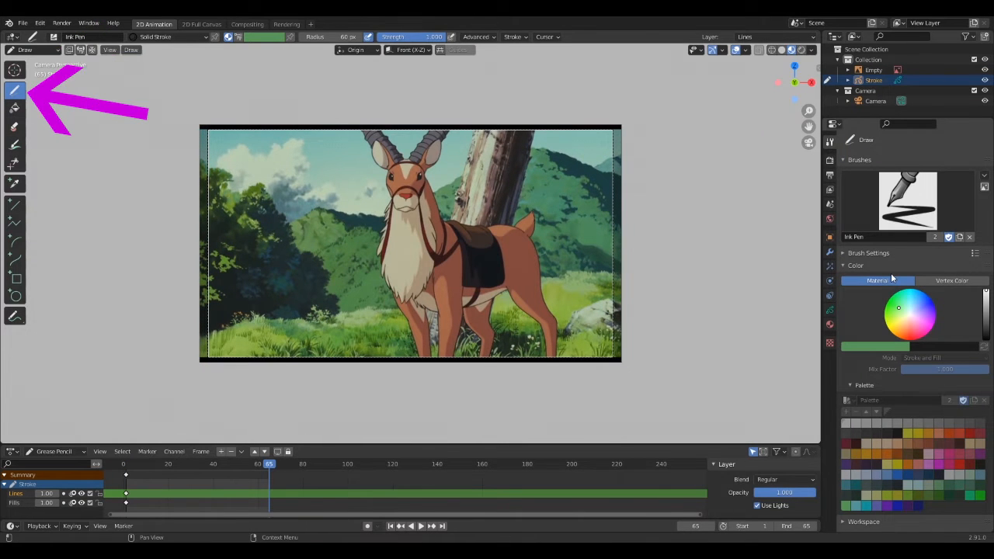
- Choose the Draw tool and add a new stroke material renamed 'line'
{"action": "left_click", "coordinate": [78, 37]}
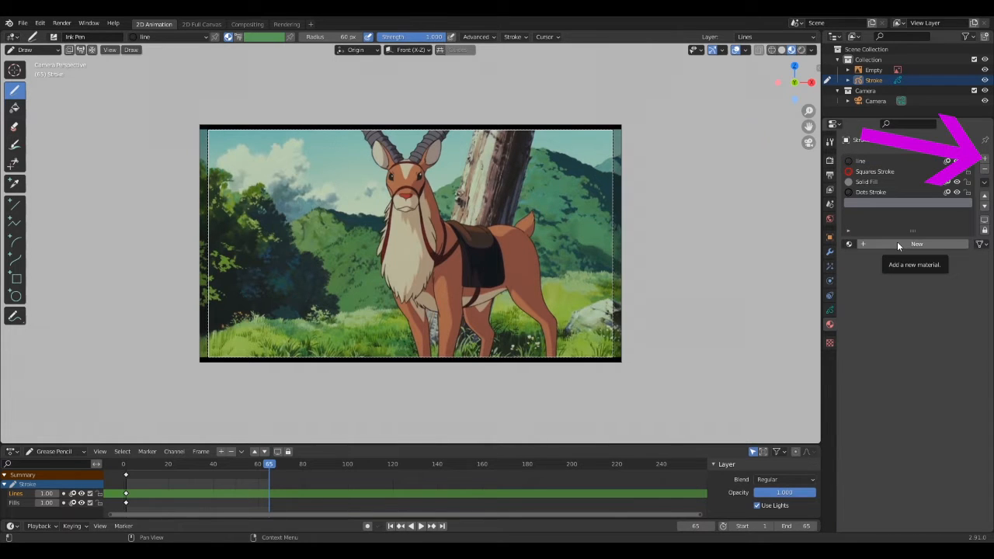
{"action": "left_click", "coordinate": [917, 244]}
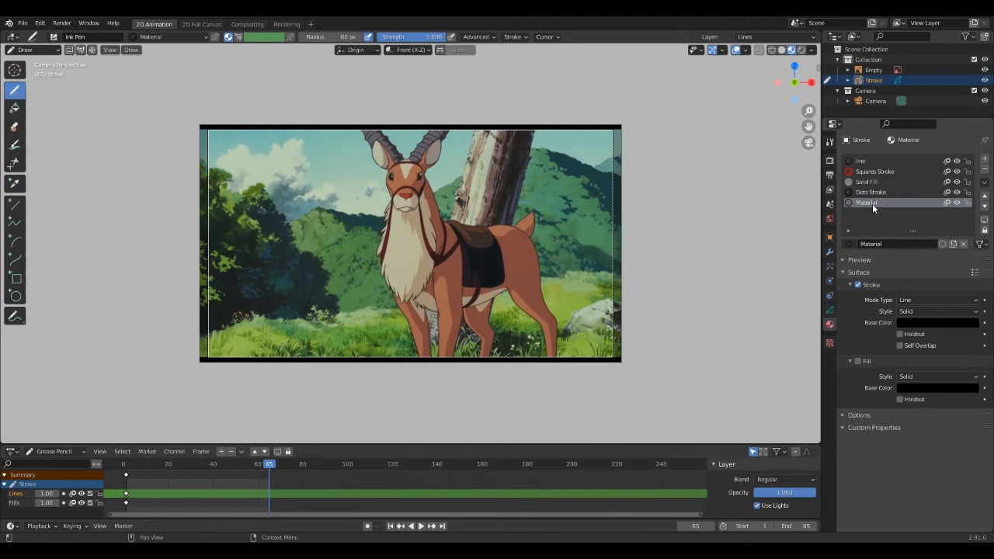
{"action": "double_click", "coordinate": [866, 202]}
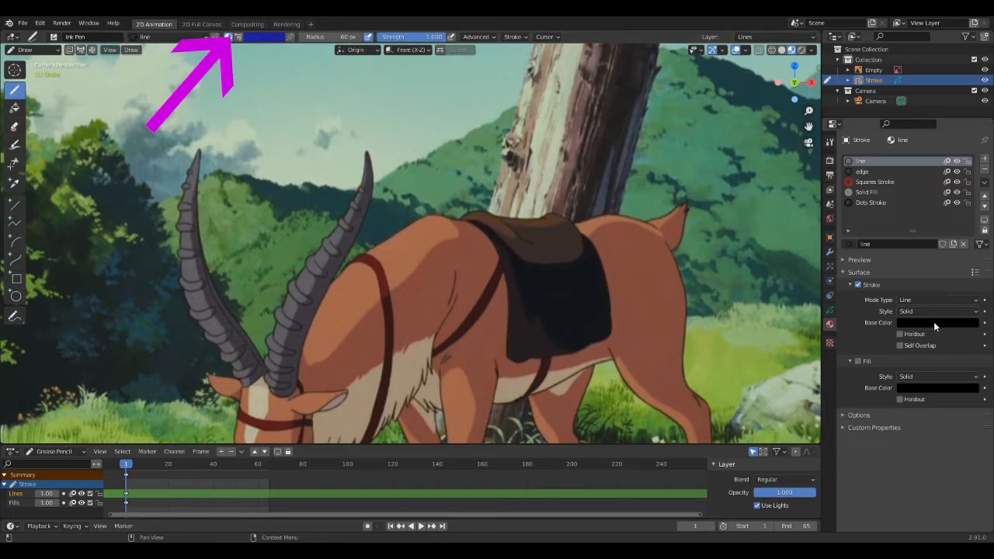
- Make the line material's Base Color blue and trace the first stroke along the elk's ear
{"action": "left_click", "coordinate": [938, 321]}
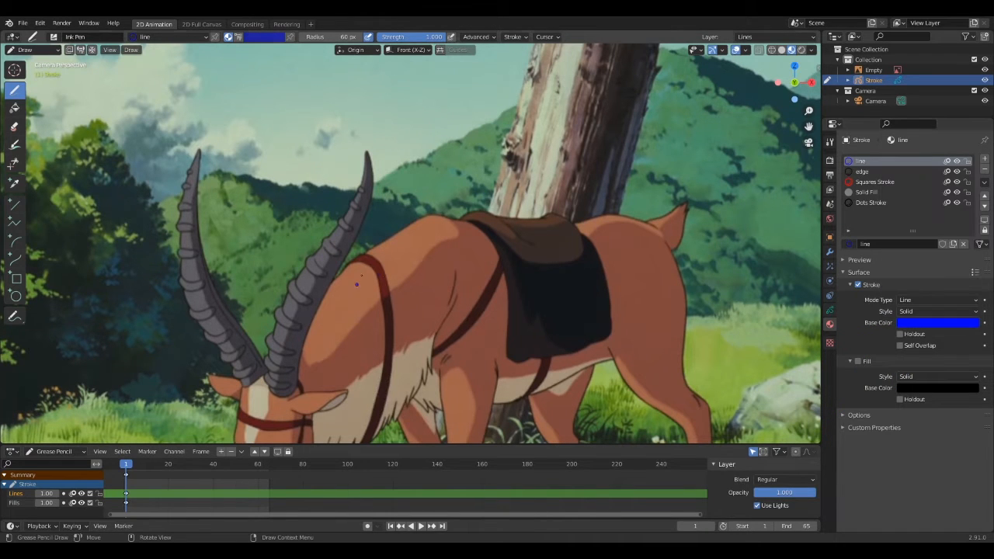
{"action": "key", "text": "ctrl+z"}
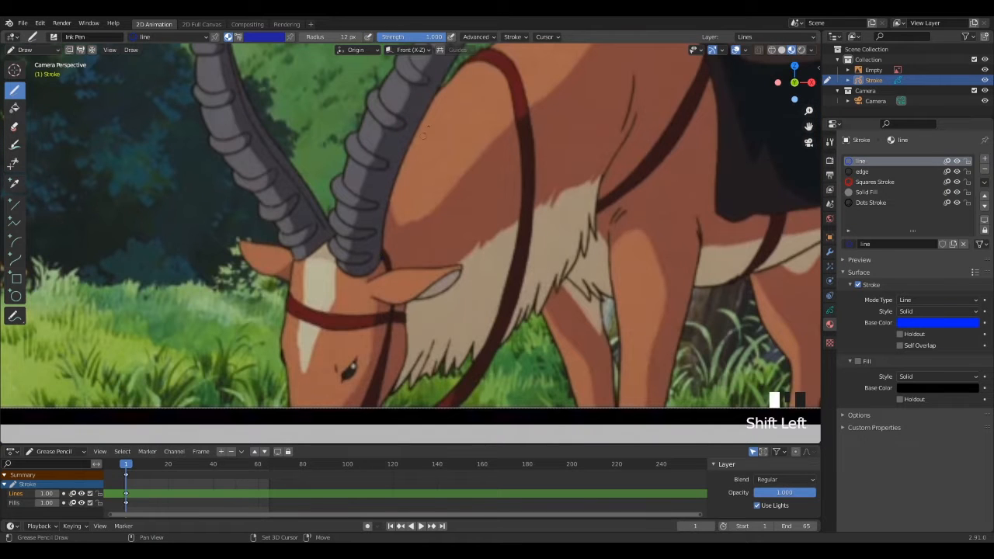
{"action": "key", "text": "ctrl+z"}
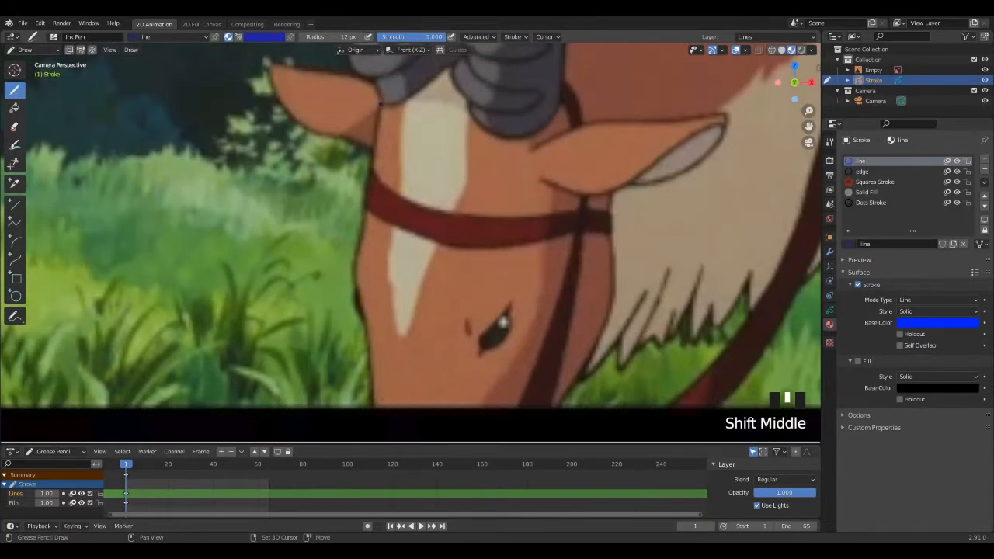
{"action": "key", "text": "ctrl+z"}
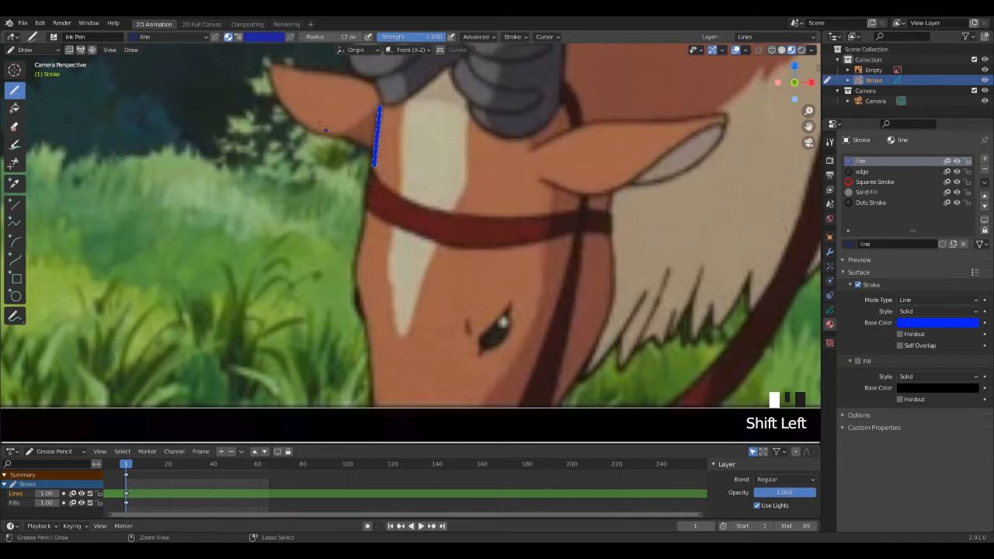
{"action": "key", "text": "ctrl+z"}
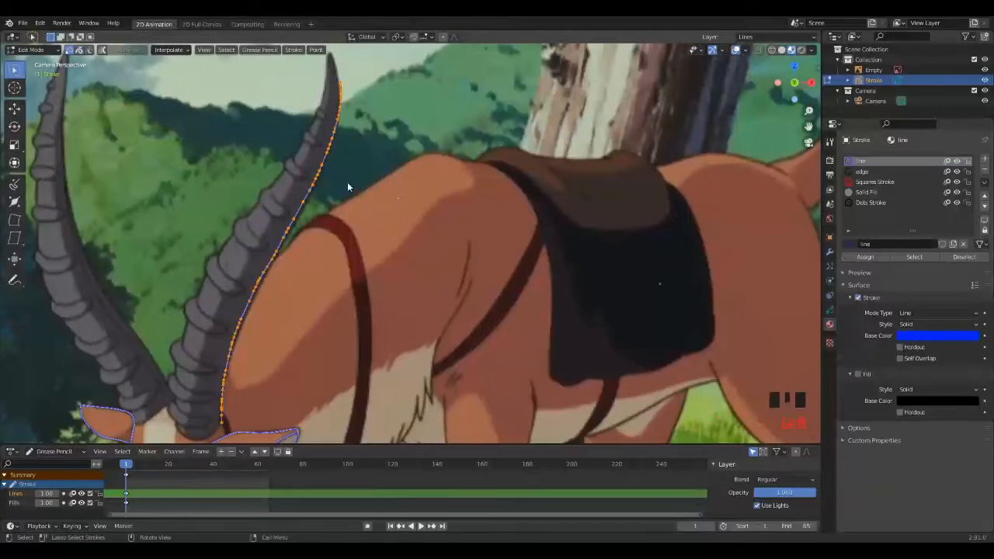
- Trace the elk's horns, head and back as blue strokes, adjusting horn strokes in Edit Mode
{"action": "left_click", "coordinate": [35, 50]}
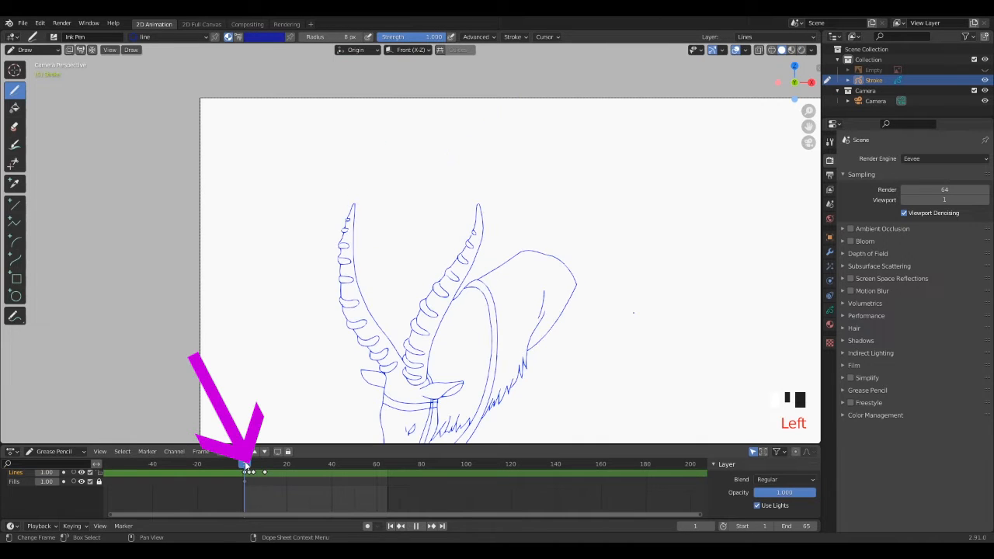
- On a later keyframe trace the elk's head, horns and beard, then refine the strokes in Edit Mode
{"action": "left_click", "coordinate": [255, 463]}
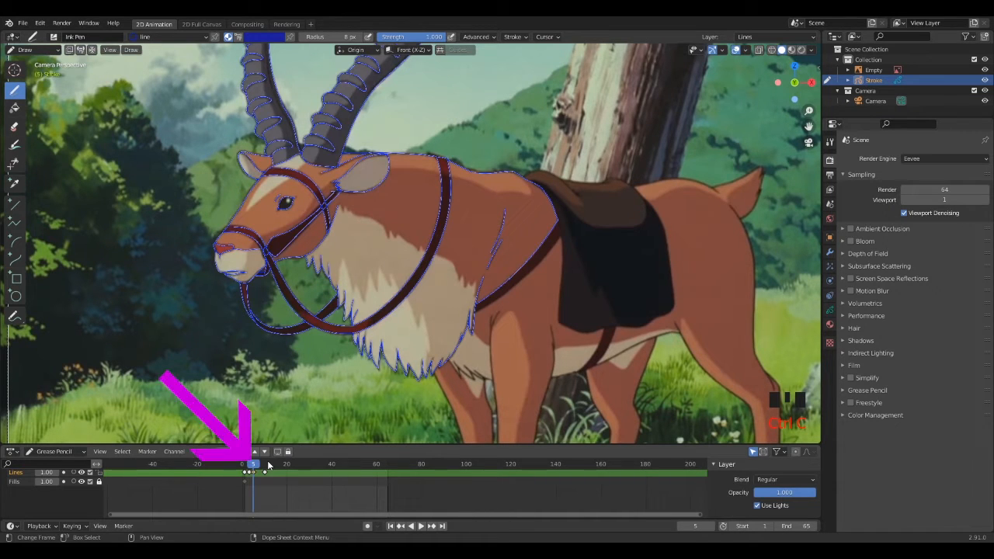
{"action": "left_click", "coordinate": [264, 463]}
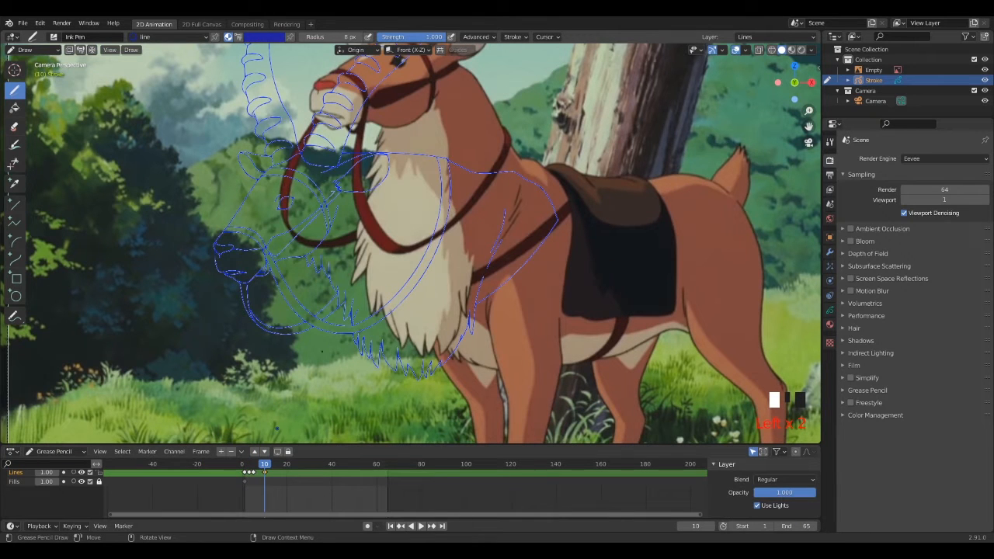
{"action": "left_click", "coordinate": [255, 463]}
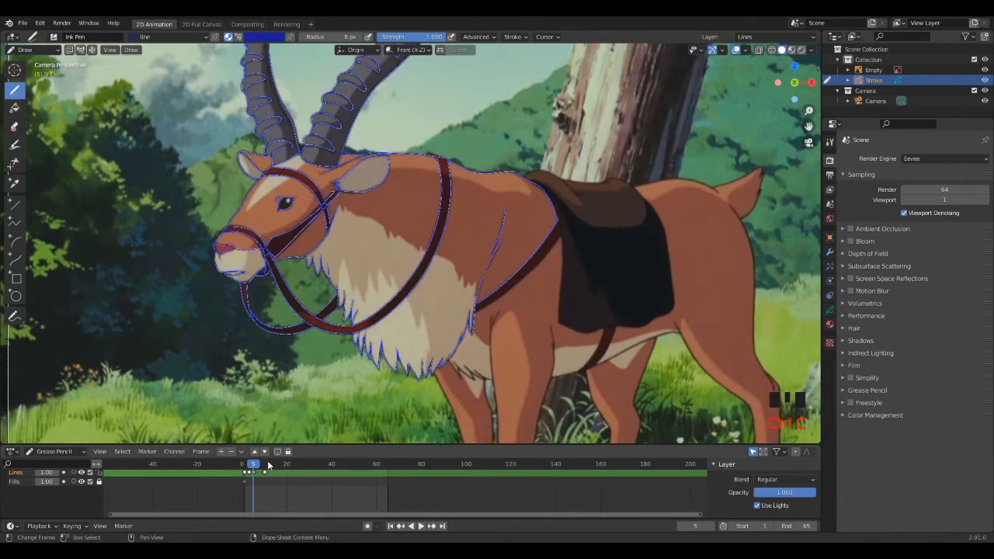
{"action": "left_click", "coordinate": [264, 463]}
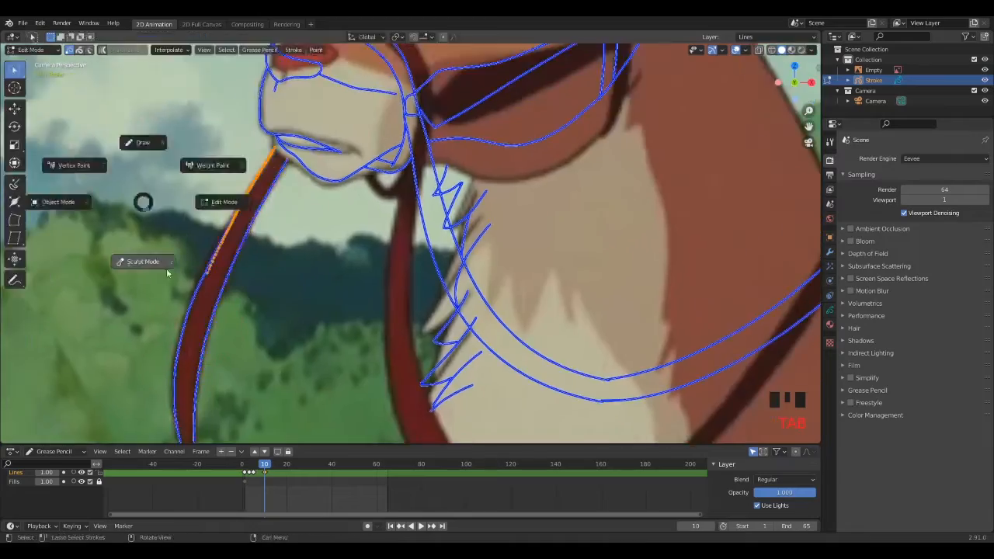
{"action": "left_click", "coordinate": [143, 261]}
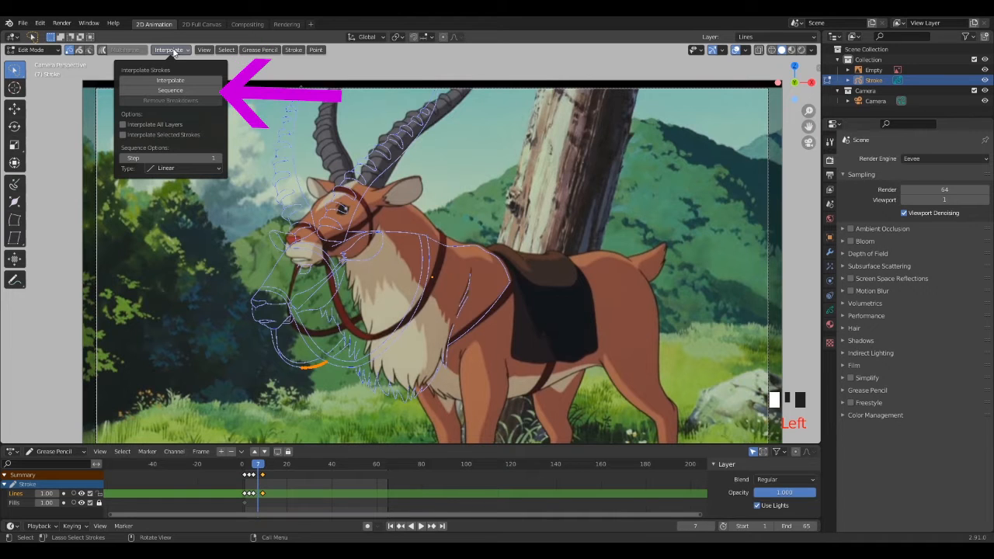
- Interpolate in-between frames so the strokes move smoothly between the two key drawings
{"action": "left_click", "coordinate": [169, 90]}
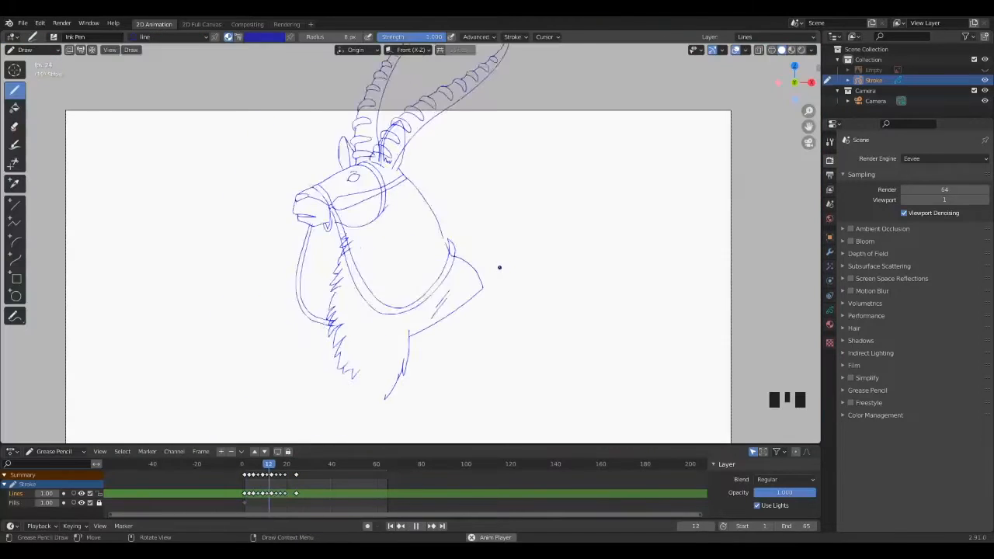
- Draw further key poses of the turning elk head and fill the gaps with interpolated frames
{"action": "left_click", "coordinate": [375, 463]}
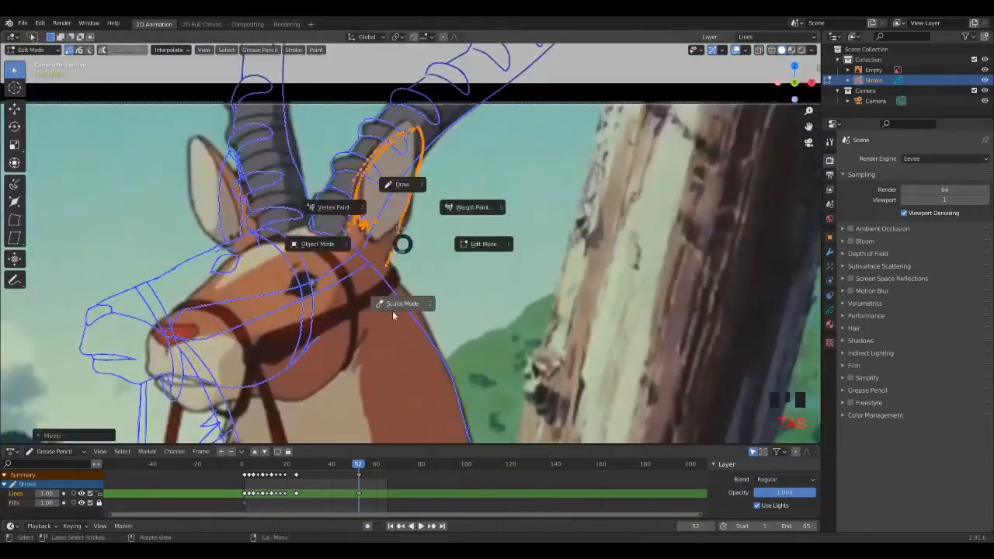
{"action": "left_click", "coordinate": [402, 303]}
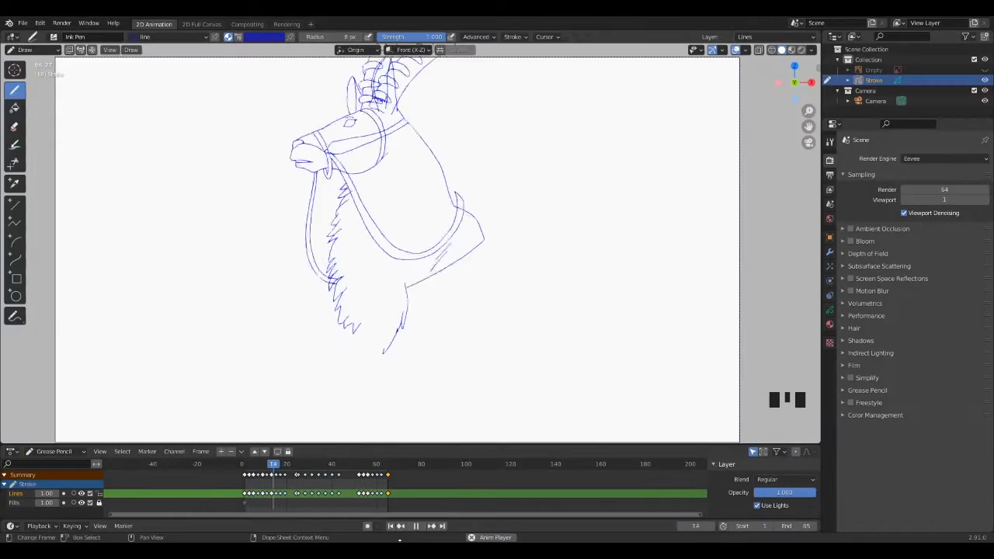
- Step through the frames and touch up the stroke where the horns meet the head
{"action": "left_click", "coordinate": [414, 525]}
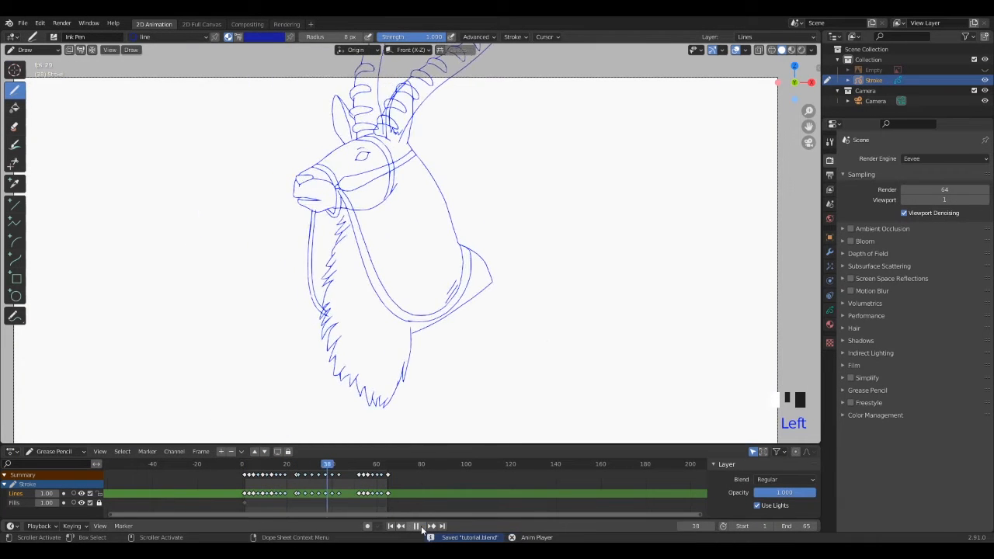
{"action": "left_click", "coordinate": [415, 525]}
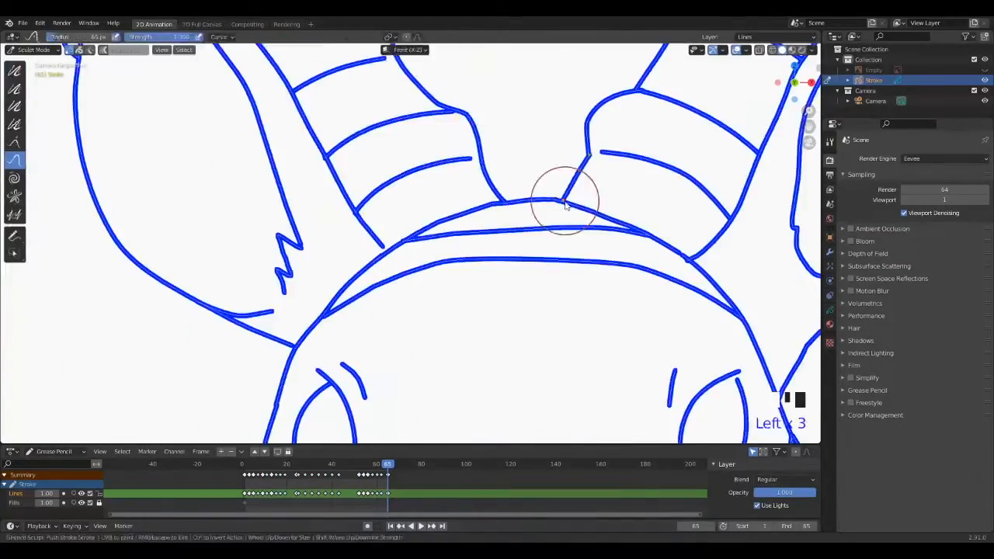
{"action": "key", "text": "Tab"}
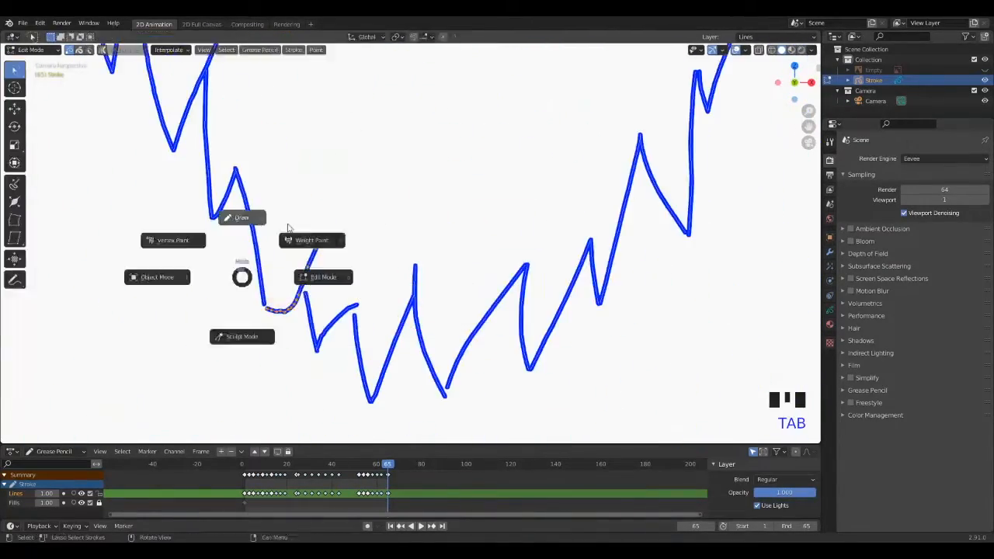
{"action": "key", "text": "ctrl+z"}
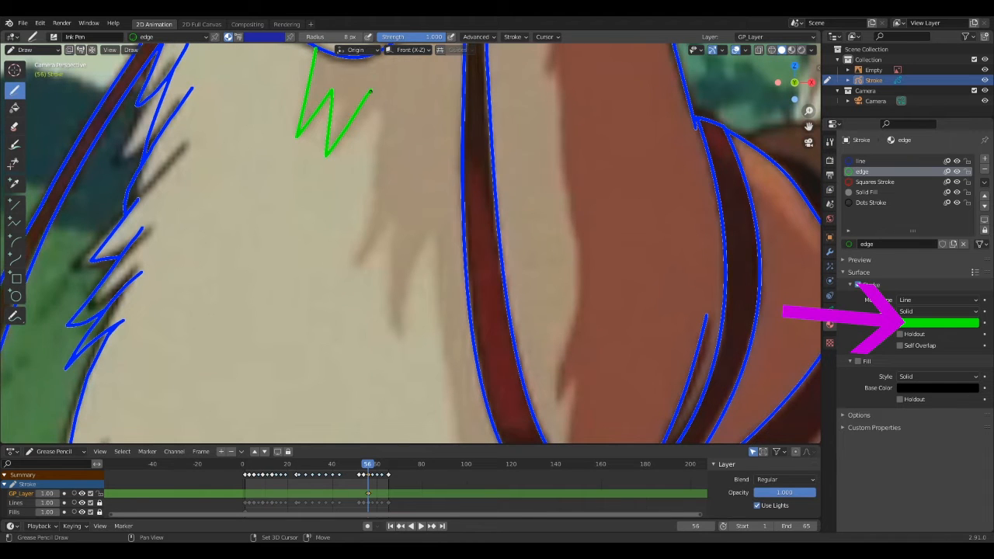
- Draw green edge strokes with the 'edge' material along the elk's beard and fur
{"action": "left_click_drag", "start_coordinate": [371, 93], "coordinate": [357, 264]}
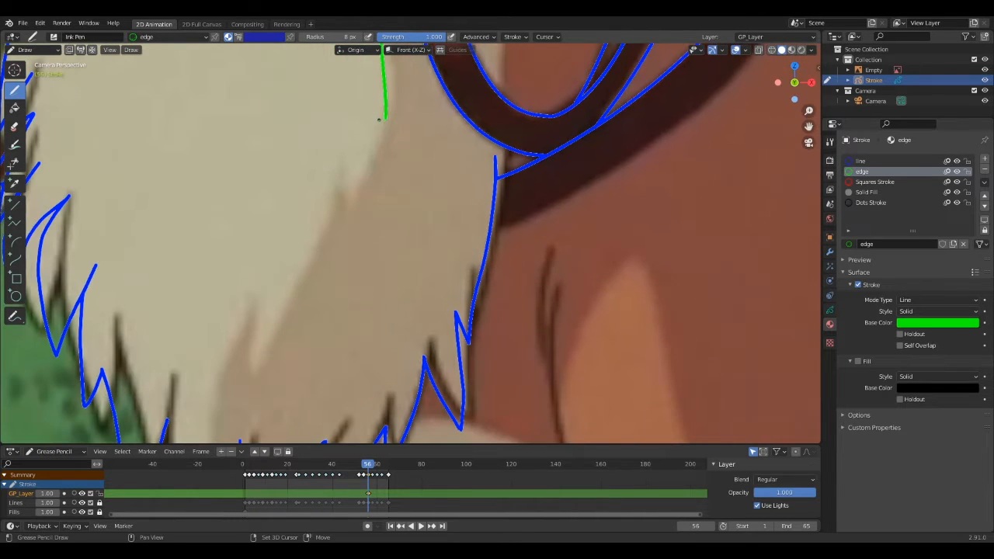
{"action": "left_click_drag", "start_coordinate": [380, 122], "coordinate": [267, 370]}
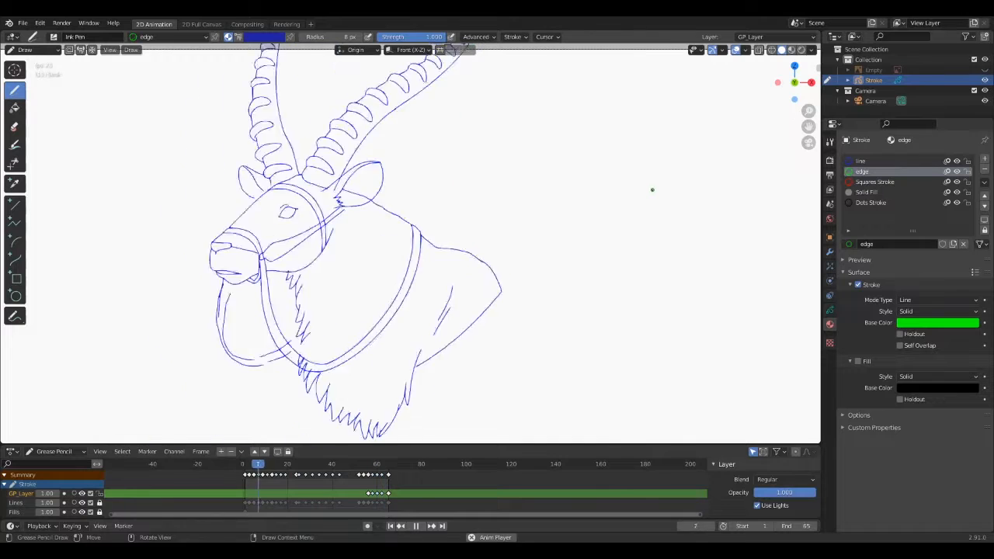
{"action": "left_click", "coordinate": [365, 463]}
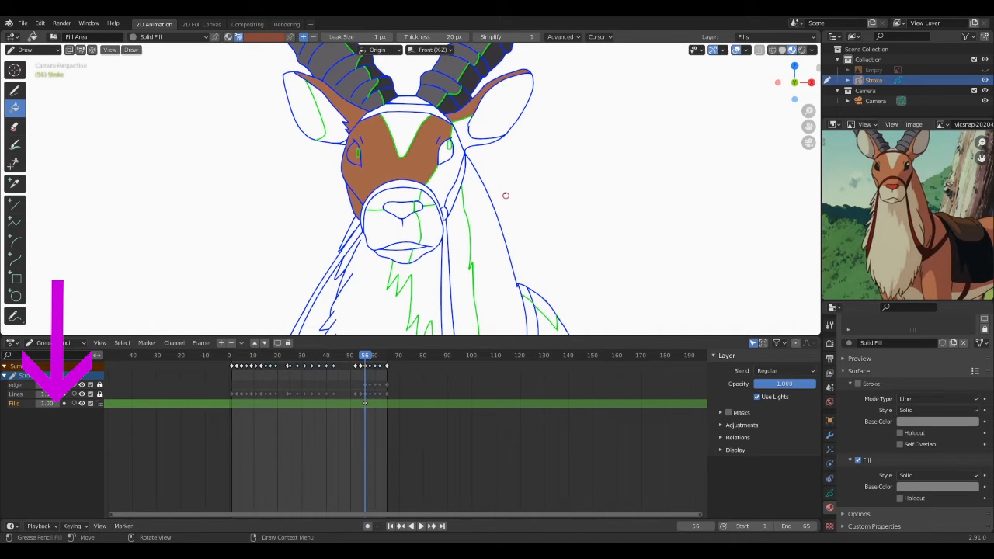
- Select the Fills layer so the elk head's colour fills land on it
{"action": "left_click", "coordinate": [264, 38]}
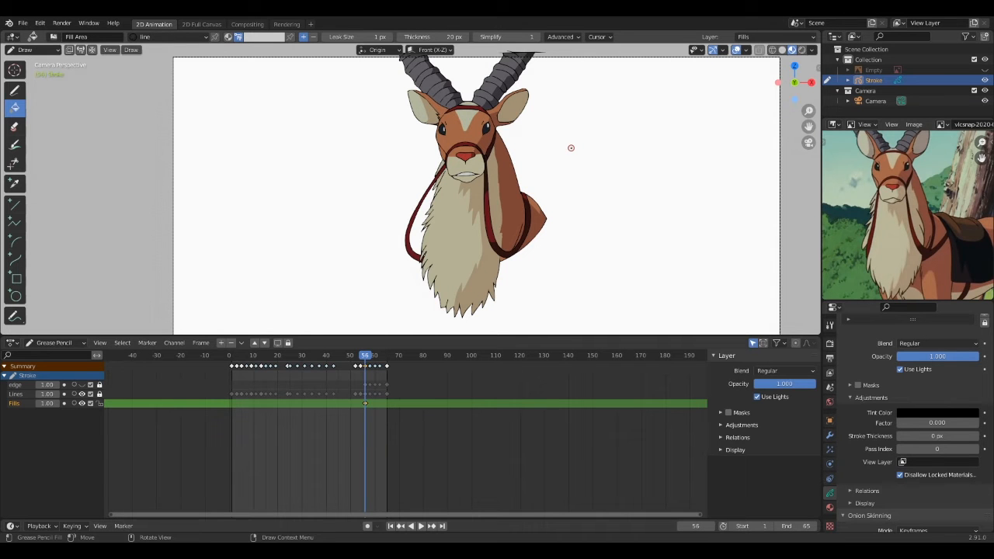
- Bucket-fill the next key drawing's enclosed head regions with brown, cream and red
{"action": "left_click", "coordinate": [387, 354]}
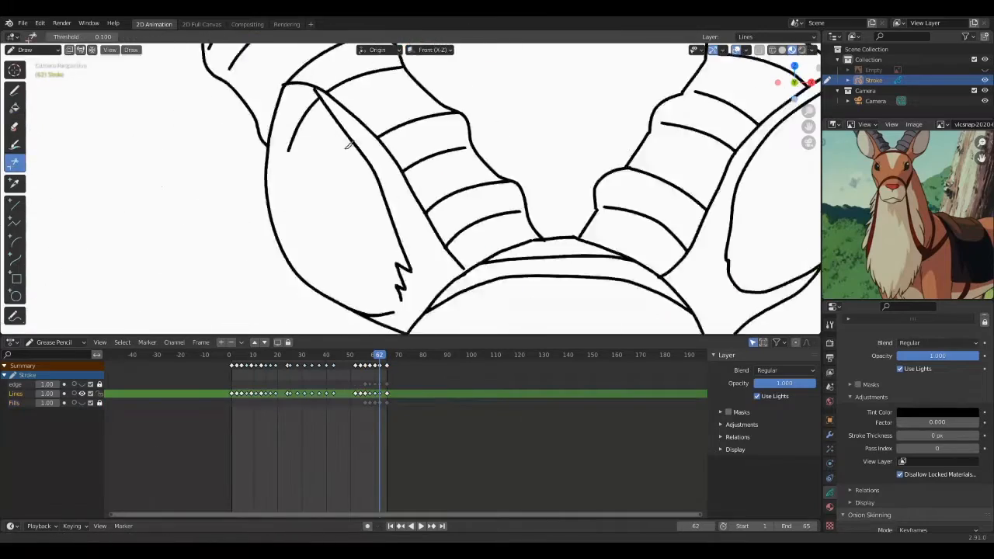
{"action": "left_click", "coordinate": [374, 354]}
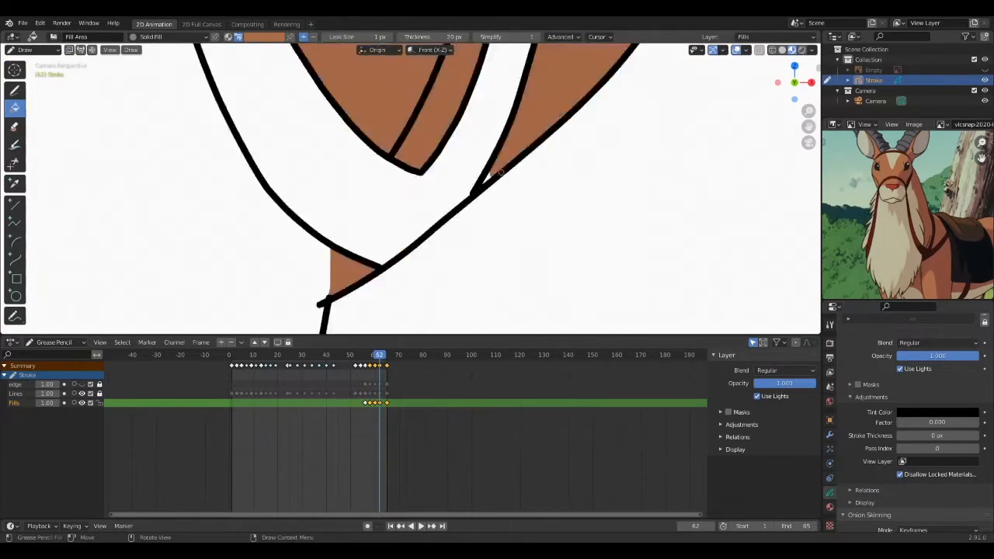
{"action": "left_click", "coordinate": [370, 354]}
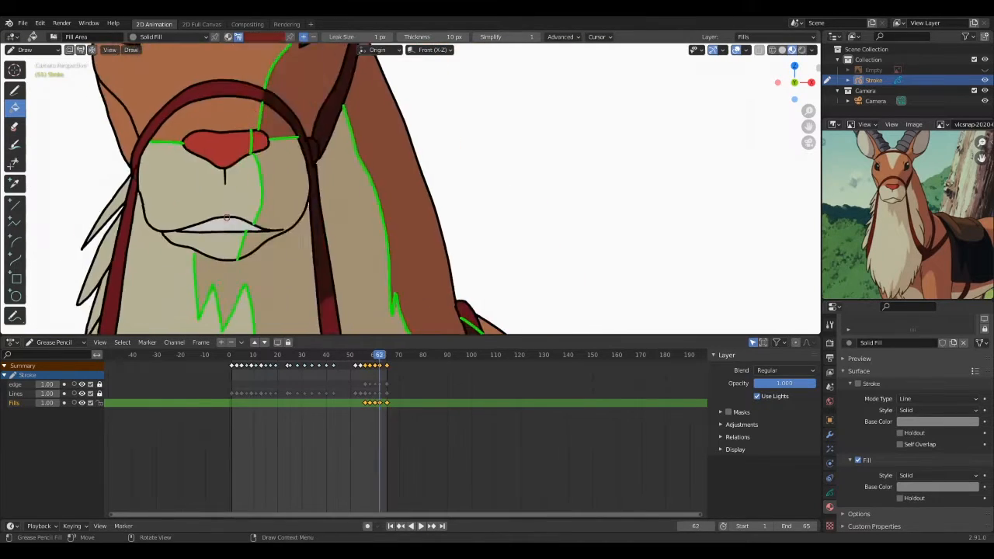
{"action": "left_click", "coordinate": [410, 525]}
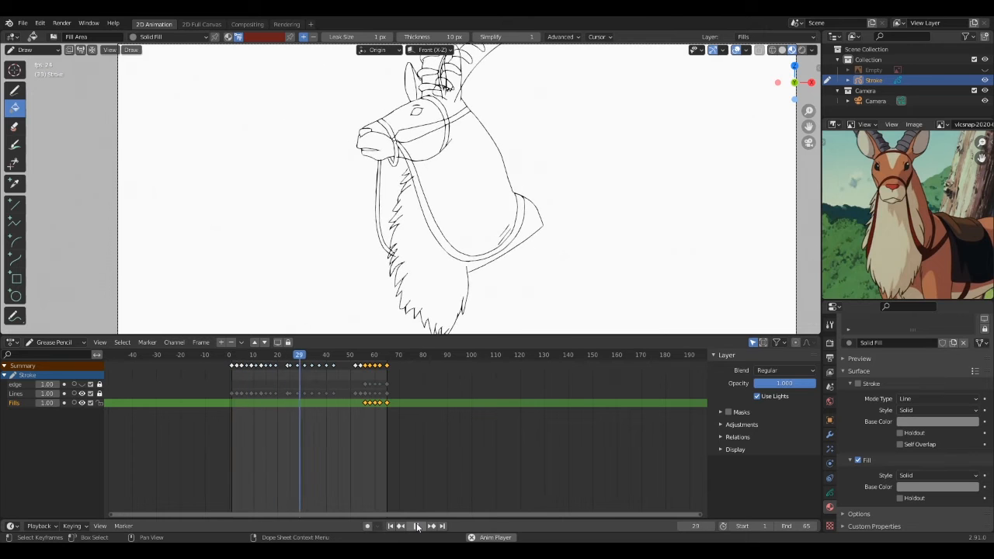
{"action": "left_click", "coordinate": [414, 525]}
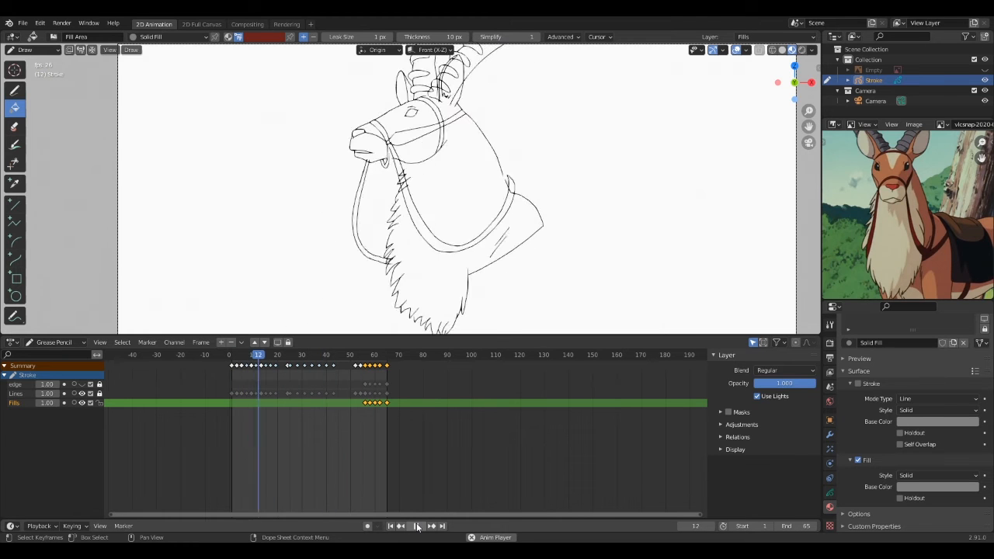
{"action": "left_click", "coordinate": [415, 525]}
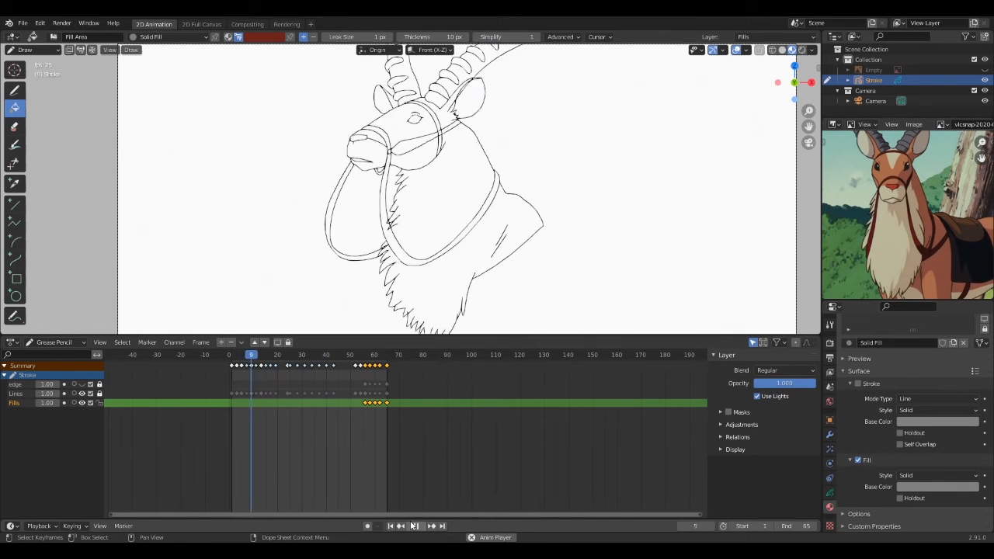
{"action": "left_click", "coordinate": [366, 354]}
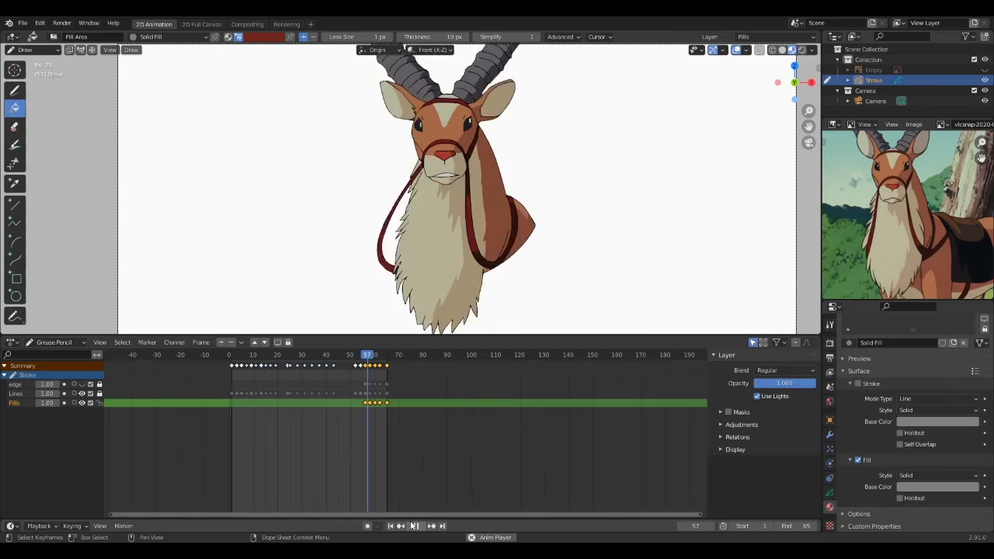